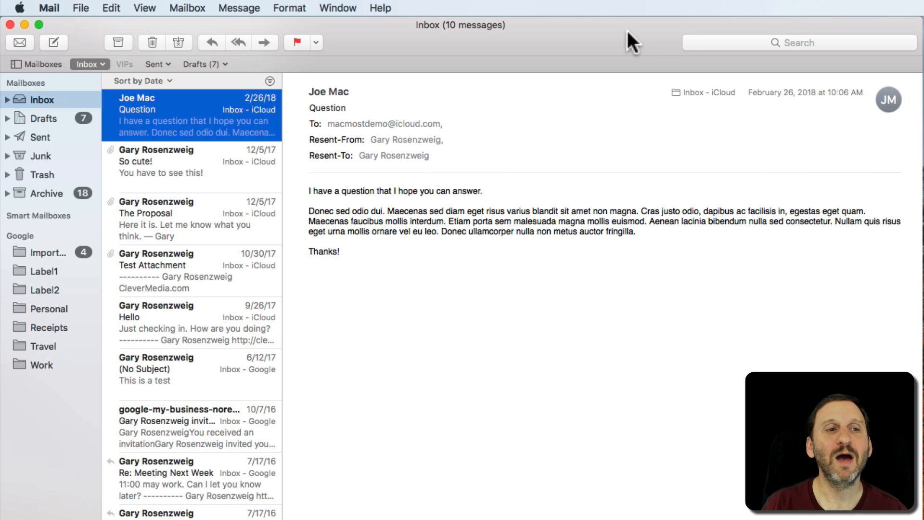
mouse_move(198, 82)
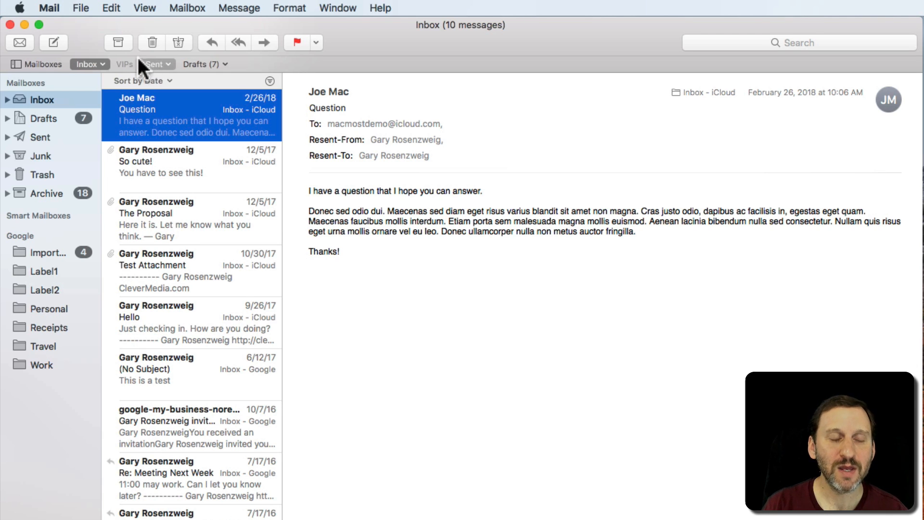
- Bring up the Mail application menu from the menu bar
left_click(49, 9)
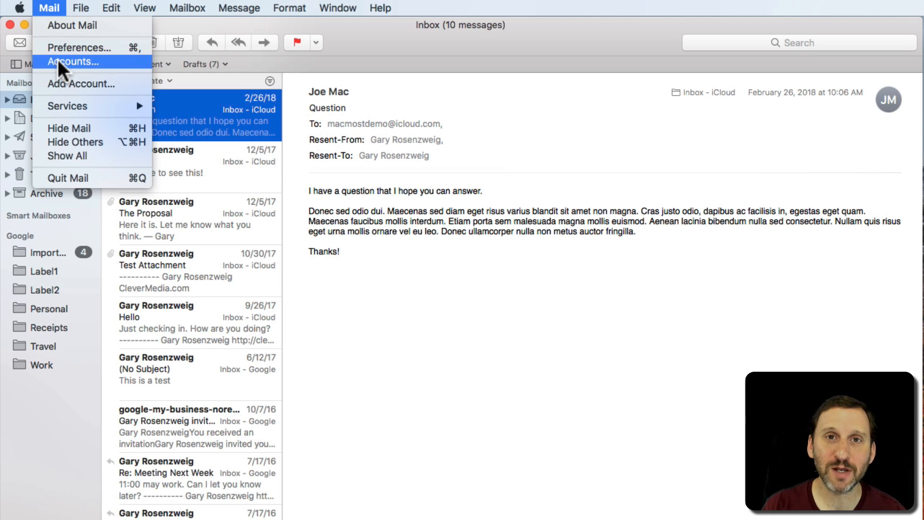
mouse_move(79, 48)
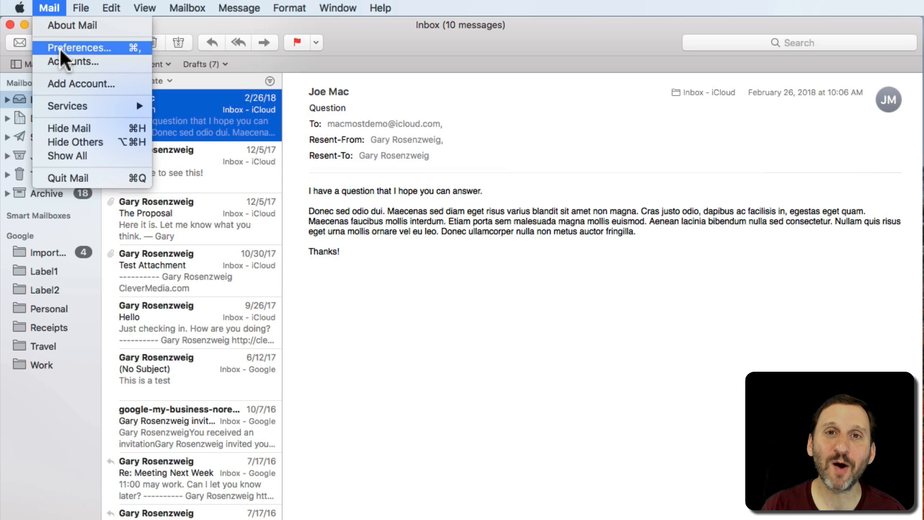
- Show the Accounts preferences, compare the Google account, and end on iCloud's account information
left_click(79, 48)
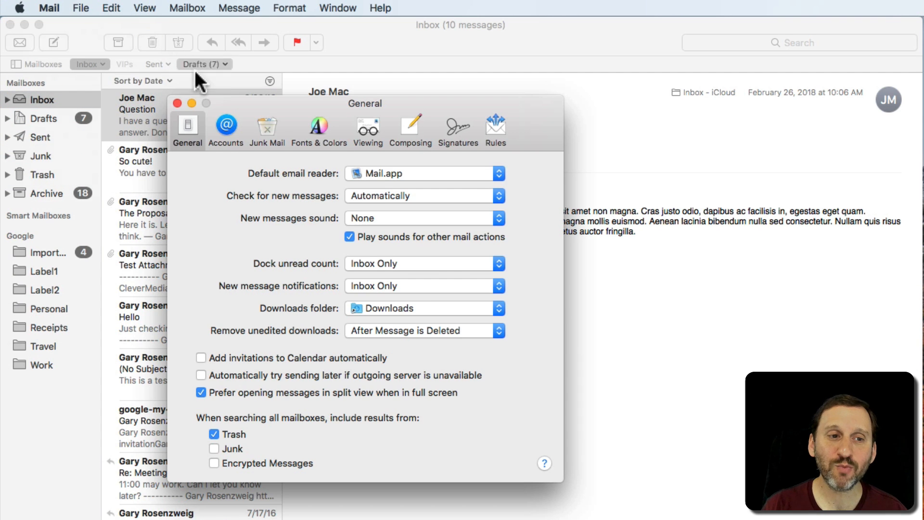
left_click(225, 127)
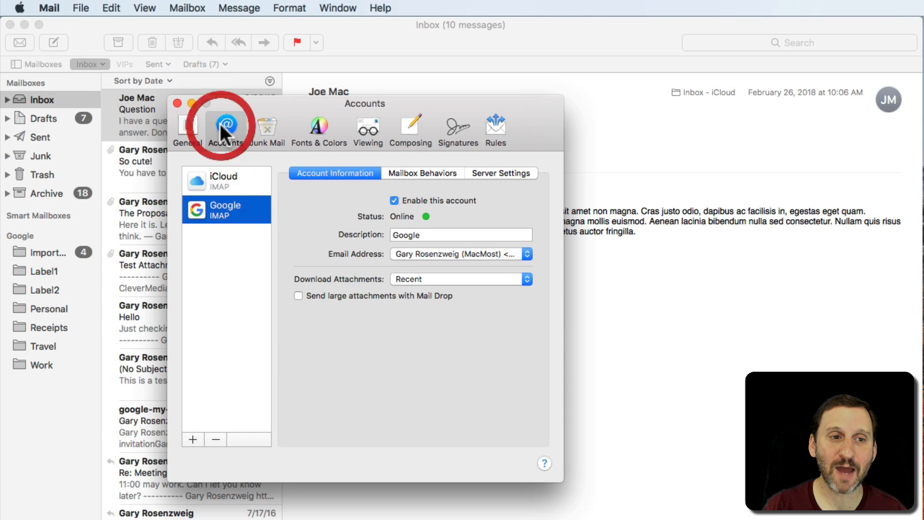
mouse_move(213, 186)
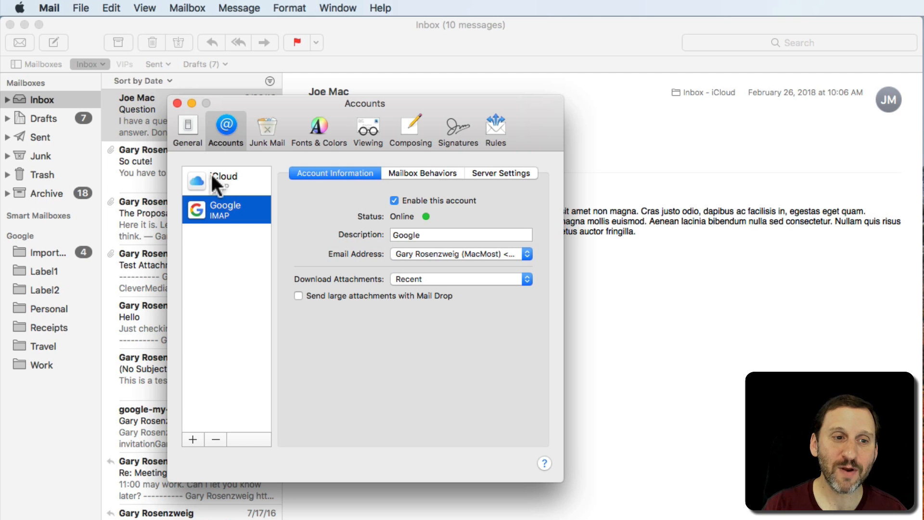
left_click(225, 180)
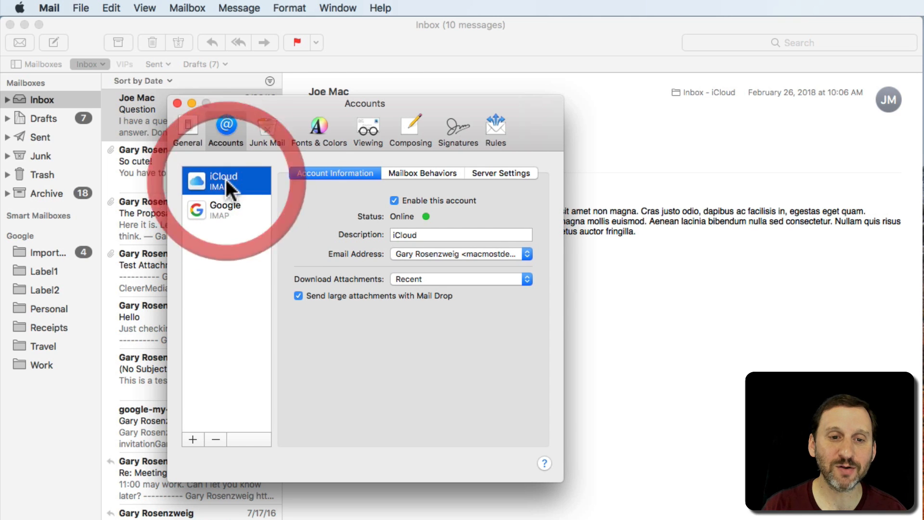
left_click(225, 210)
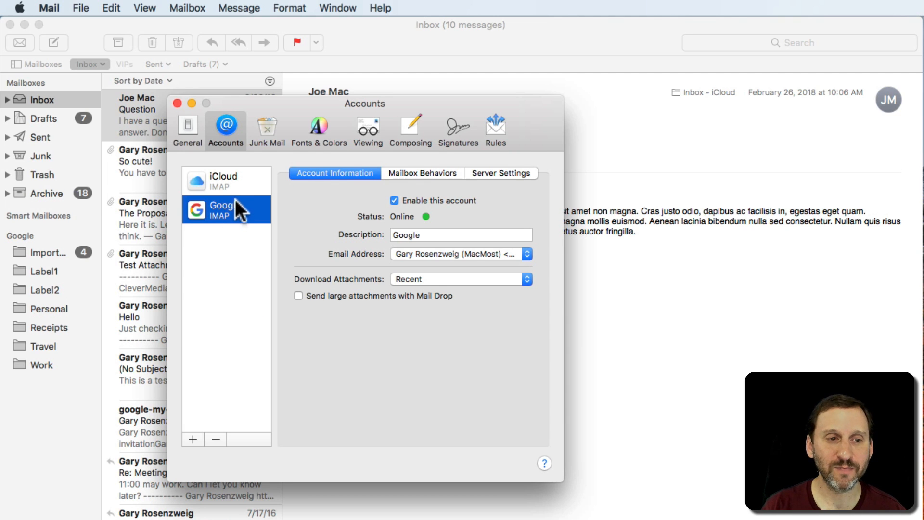
left_click(222, 180)
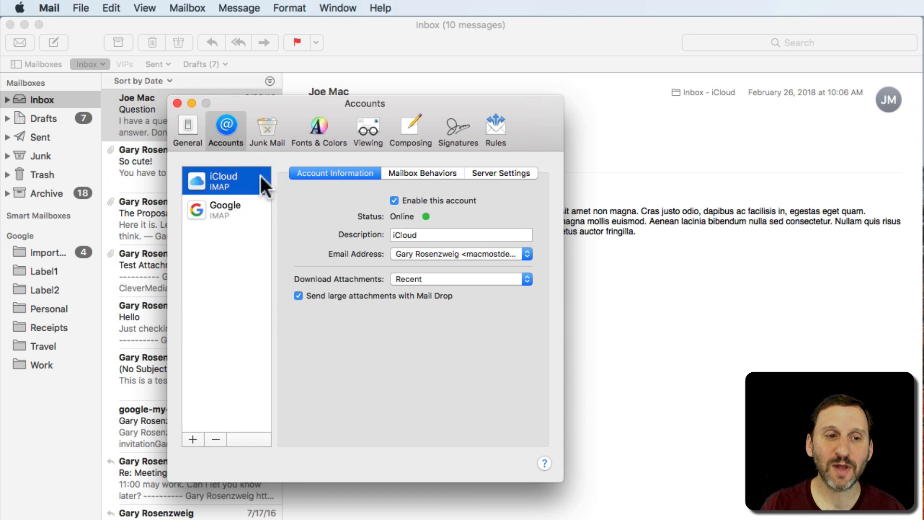
mouse_move(335, 182)
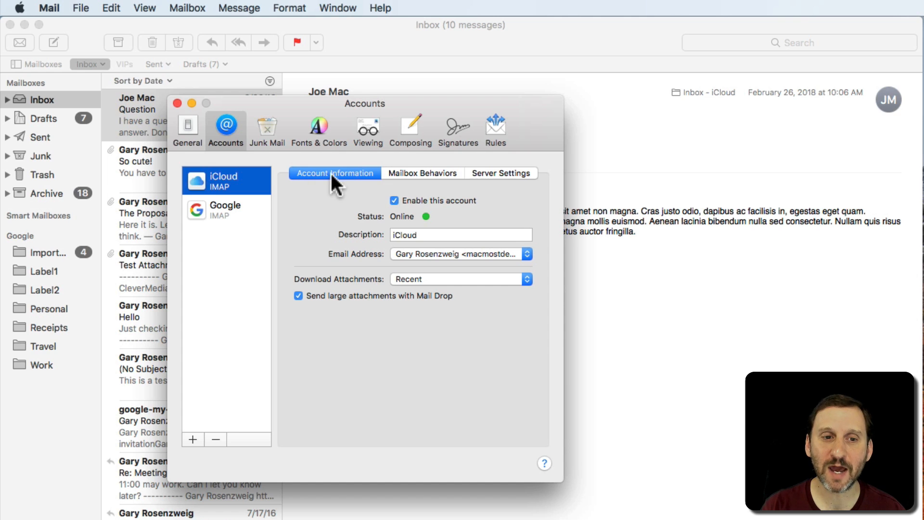
mouse_move(466, 180)
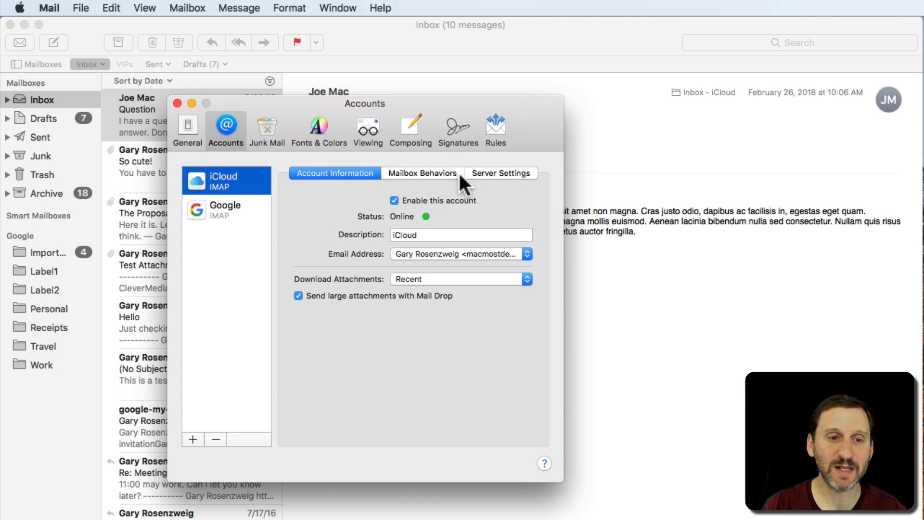
mouse_move(497, 222)
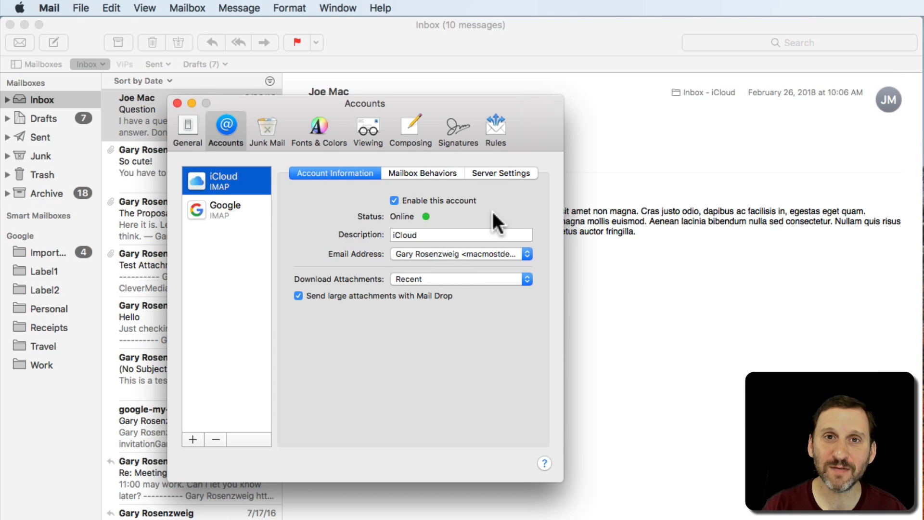
mouse_move(383, 206)
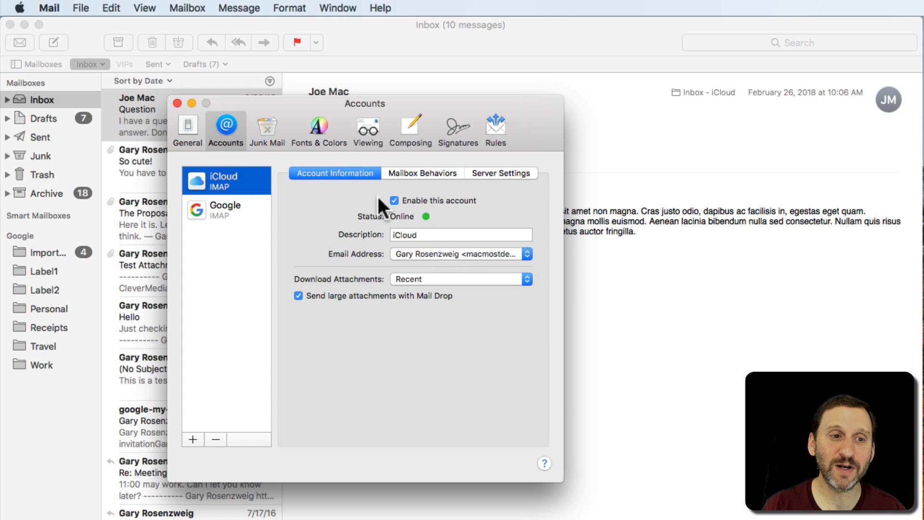
mouse_move(230, 221)
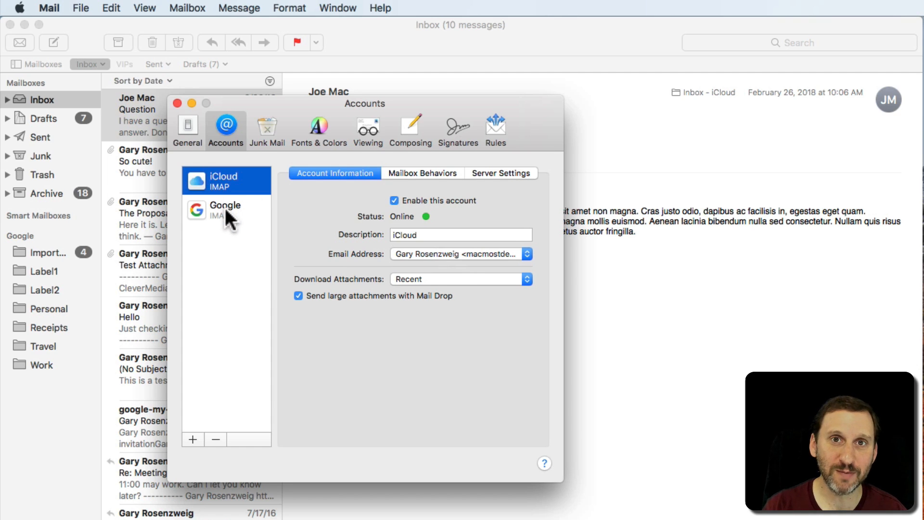
mouse_move(386, 180)
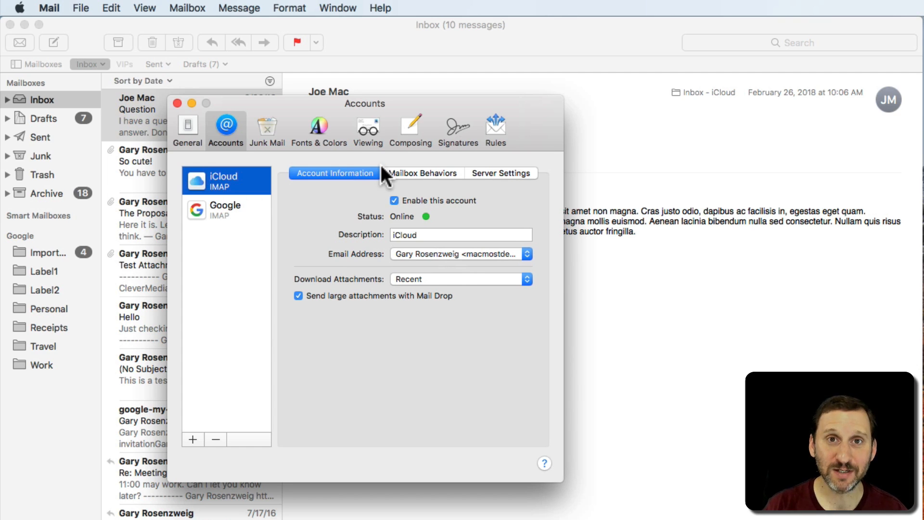
mouse_move(420, 183)
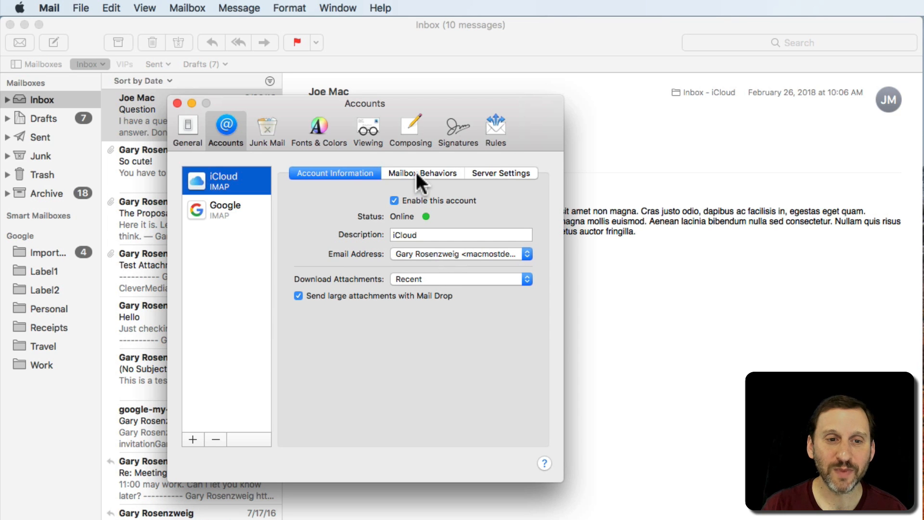
- Show the iCloud account's Mailbox Behaviors with its drafts, sent, junk, trash and archive assignments
left_click(423, 172)
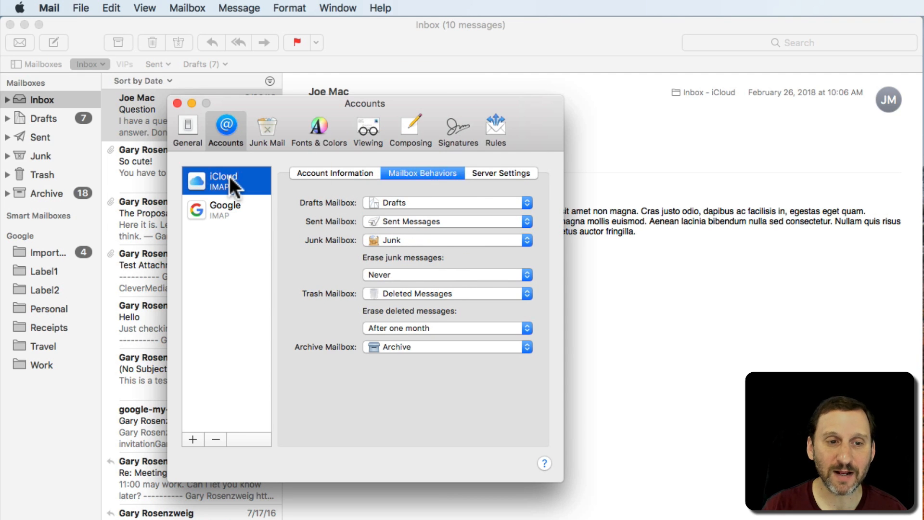
mouse_move(330, 214)
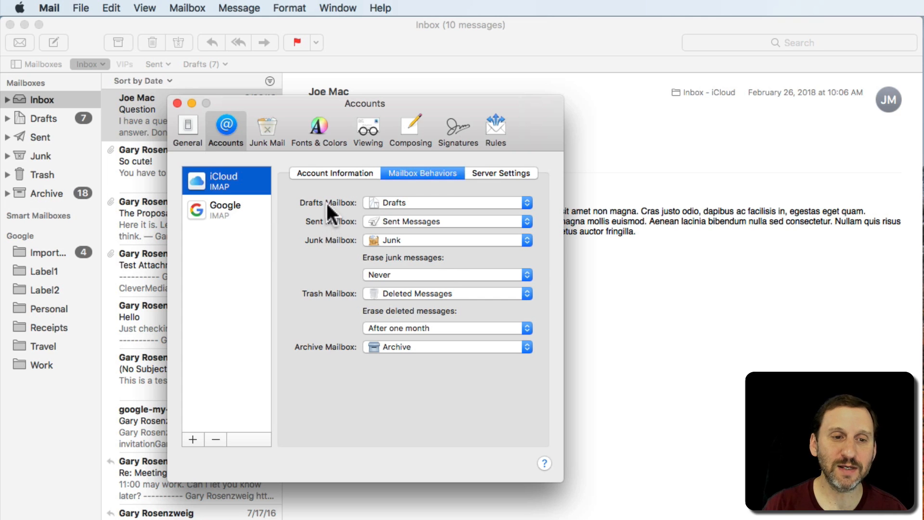
mouse_move(338, 214)
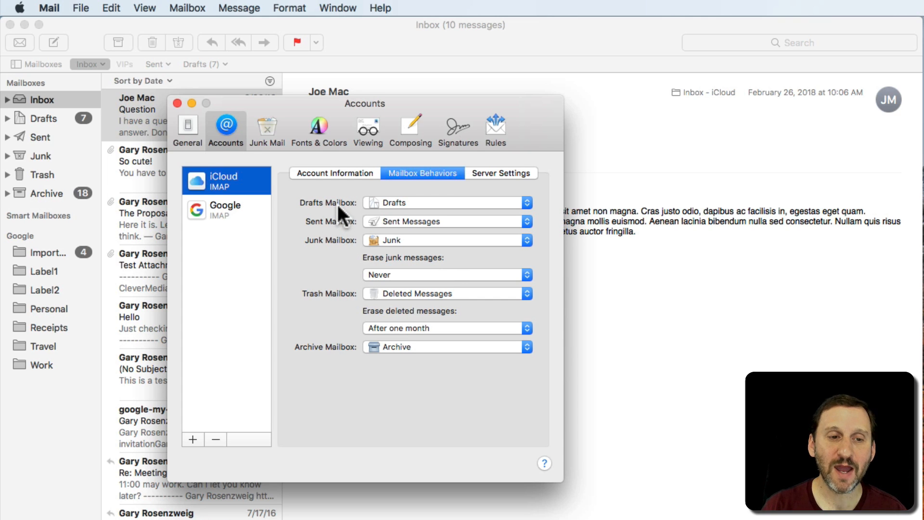
mouse_move(338, 247)
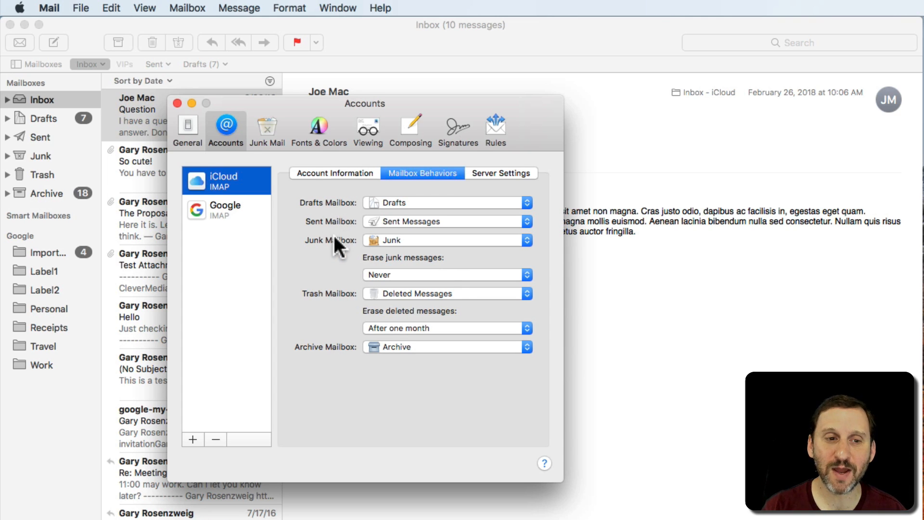
mouse_move(339, 359)
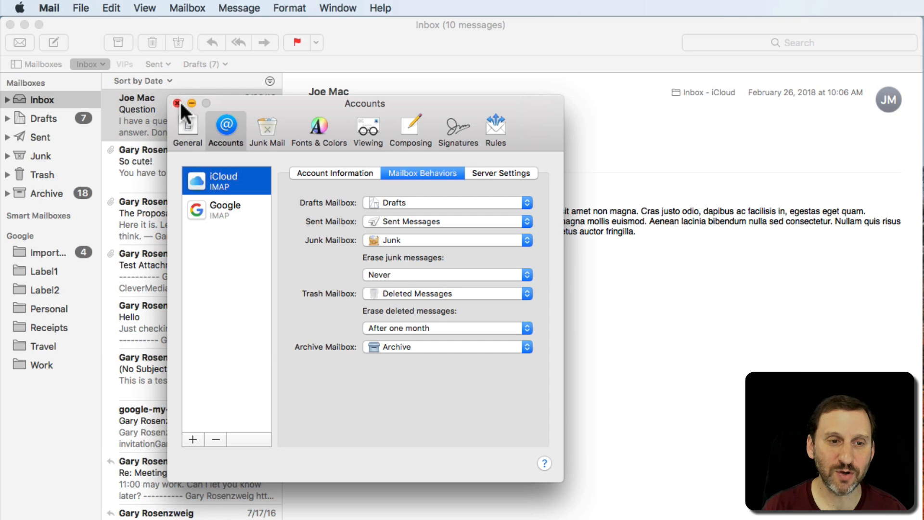
left_click(176, 103)
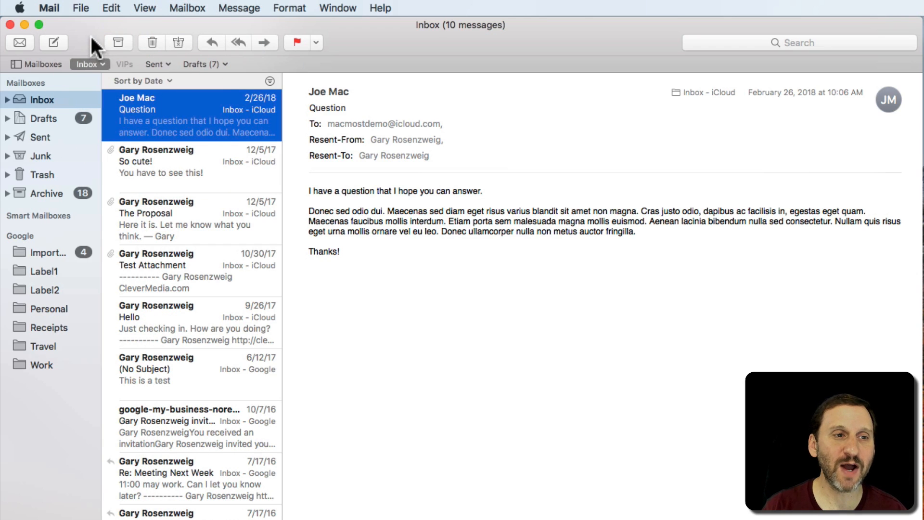
mouse_move(117, 42)
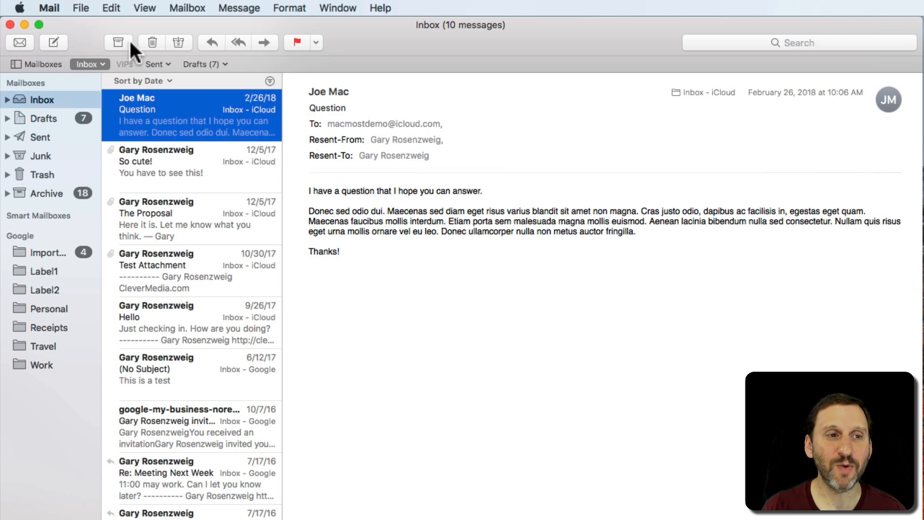
mouse_move(117, 42)
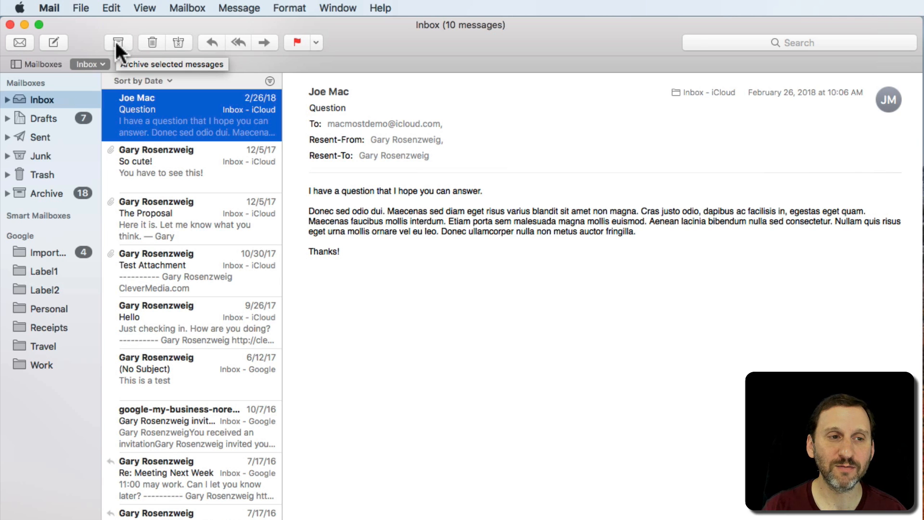
mouse_move(151, 42)
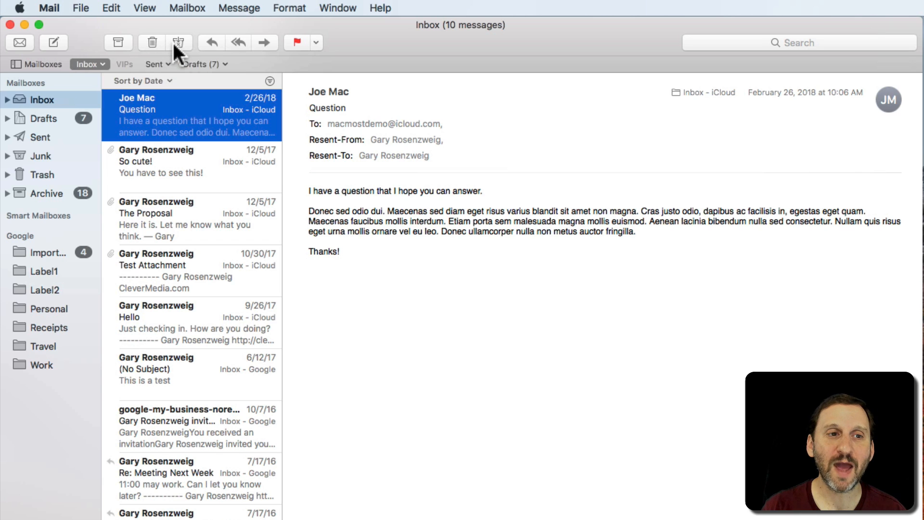
mouse_move(180, 42)
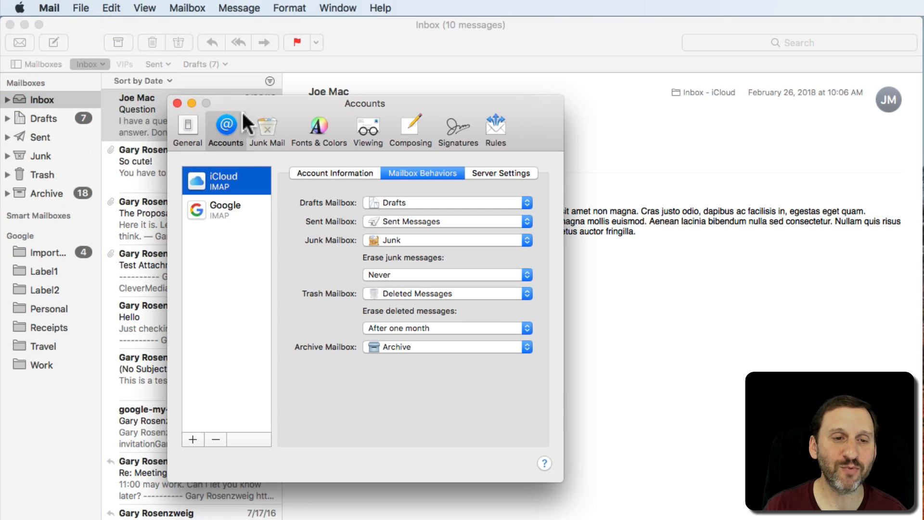
mouse_move(427, 183)
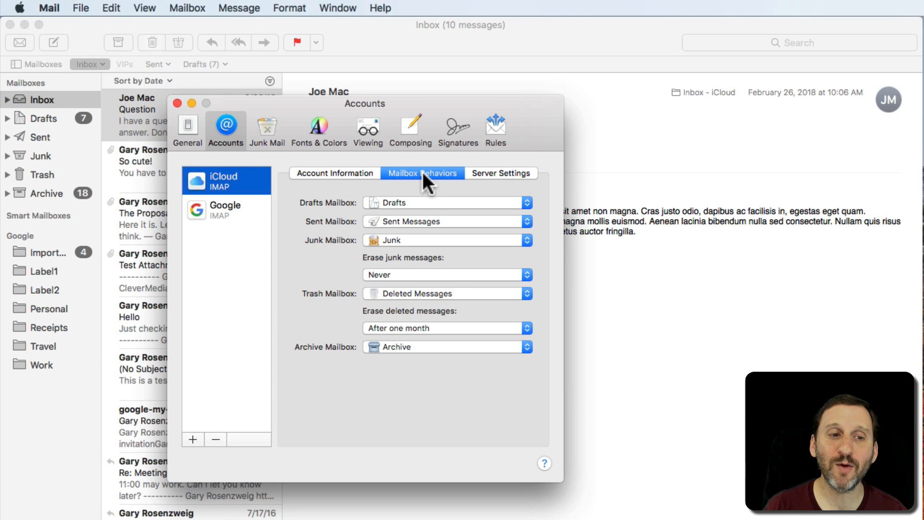
mouse_move(399, 211)
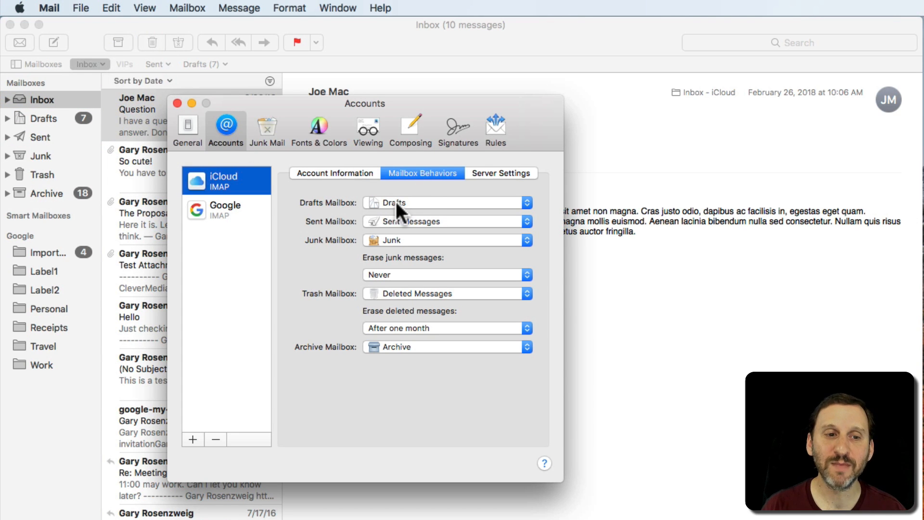
mouse_move(415, 250)
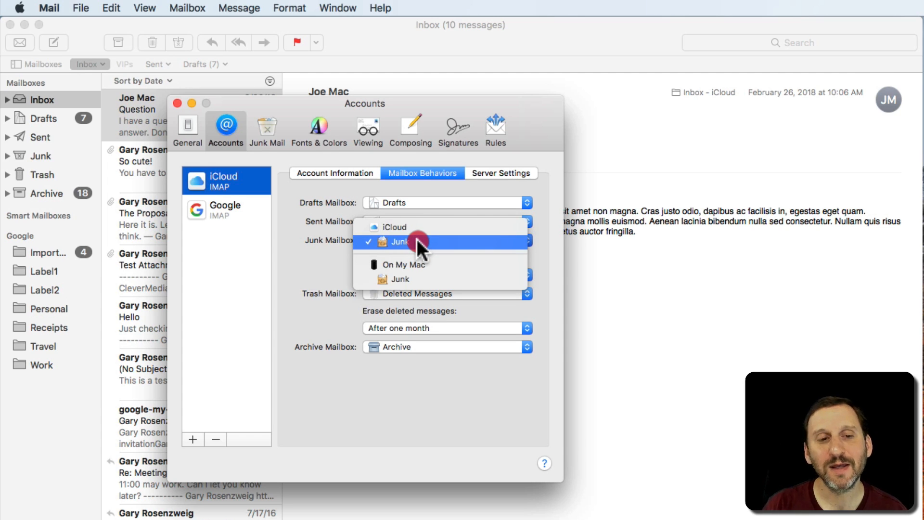
mouse_move(420, 274)
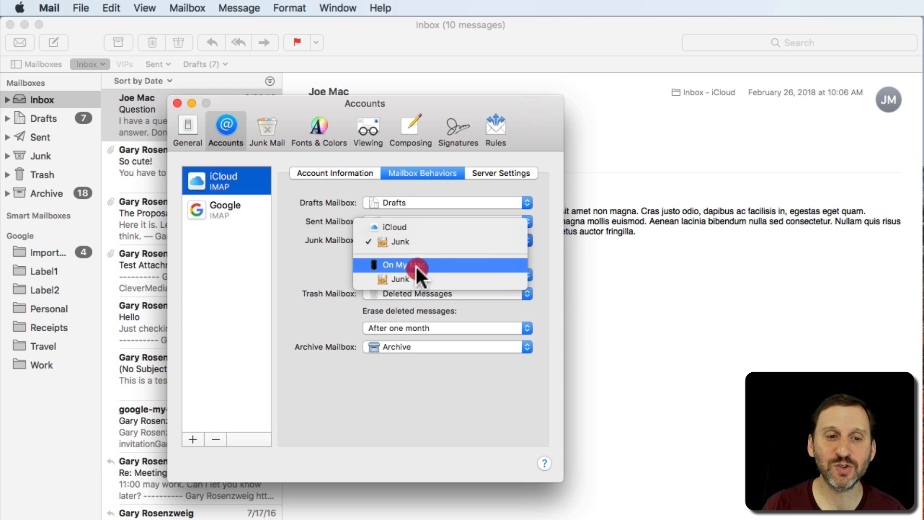
mouse_move(416, 241)
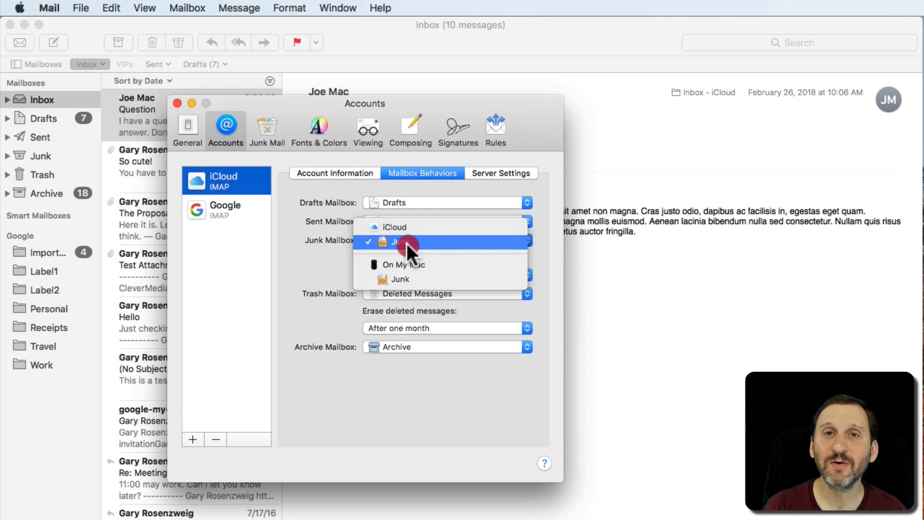
mouse_move(436, 251)
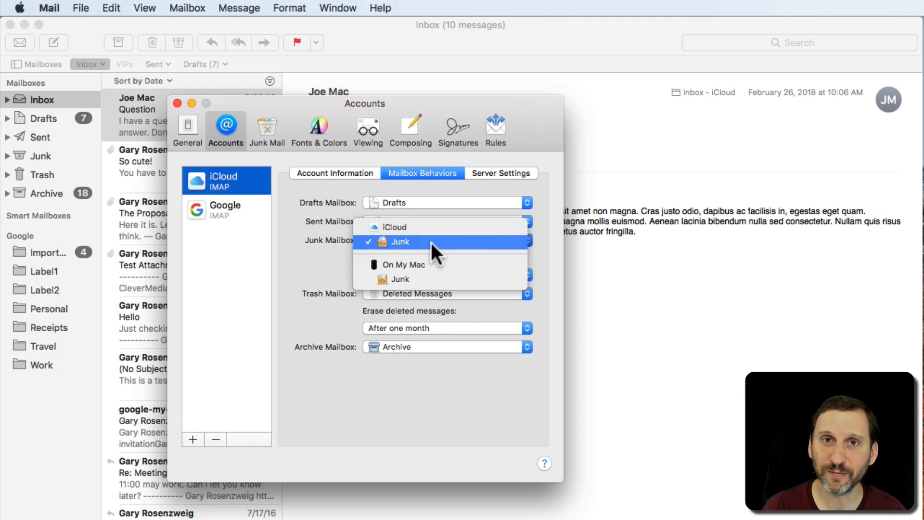
left_click(225, 210)
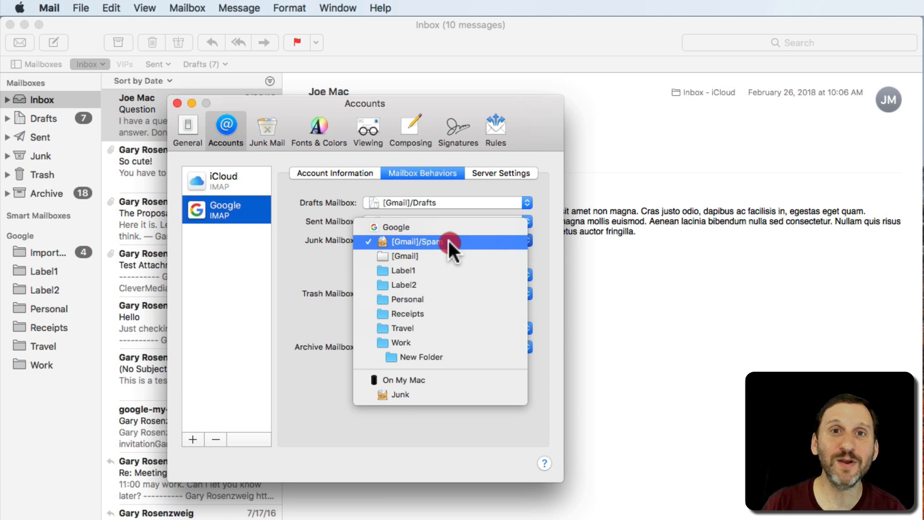
mouse_move(425, 242)
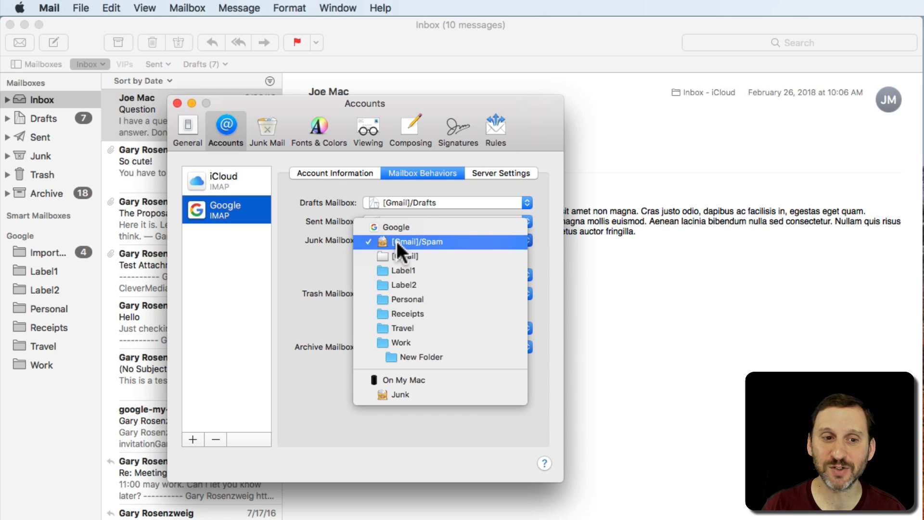
mouse_move(236, 192)
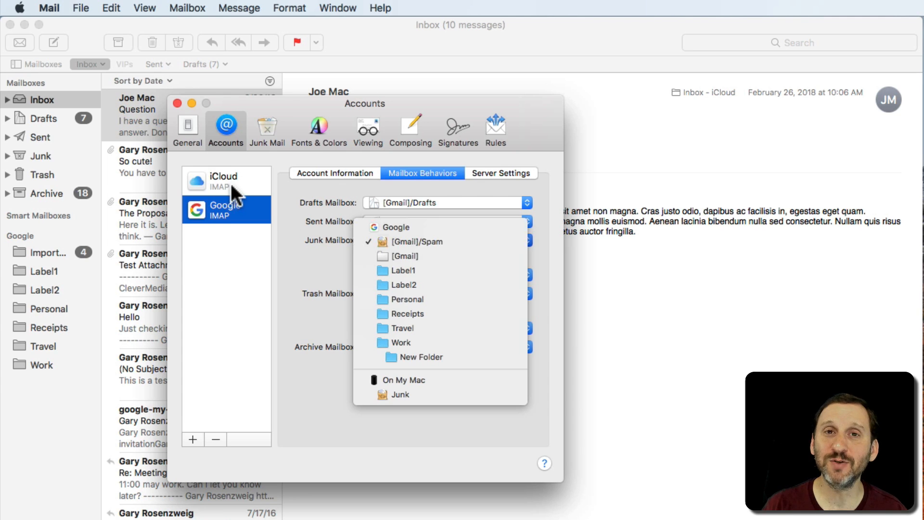
left_click(223, 180)
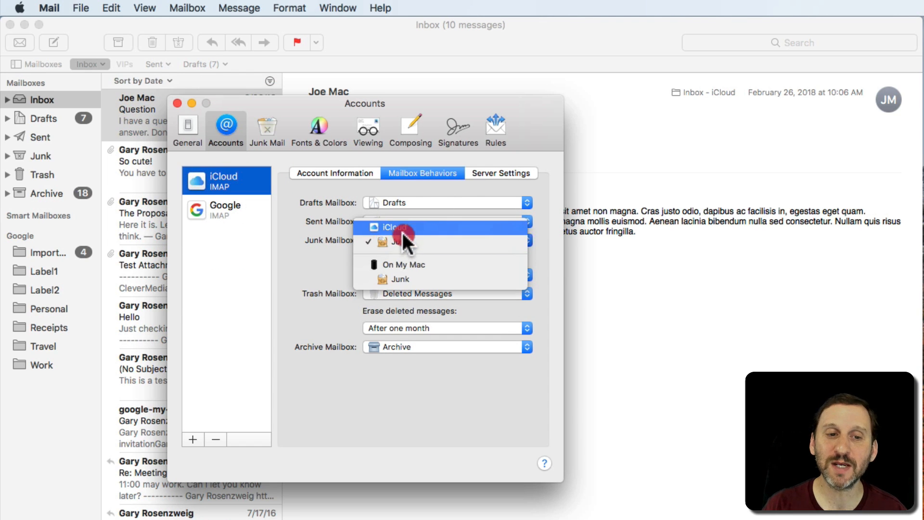
mouse_move(404, 242)
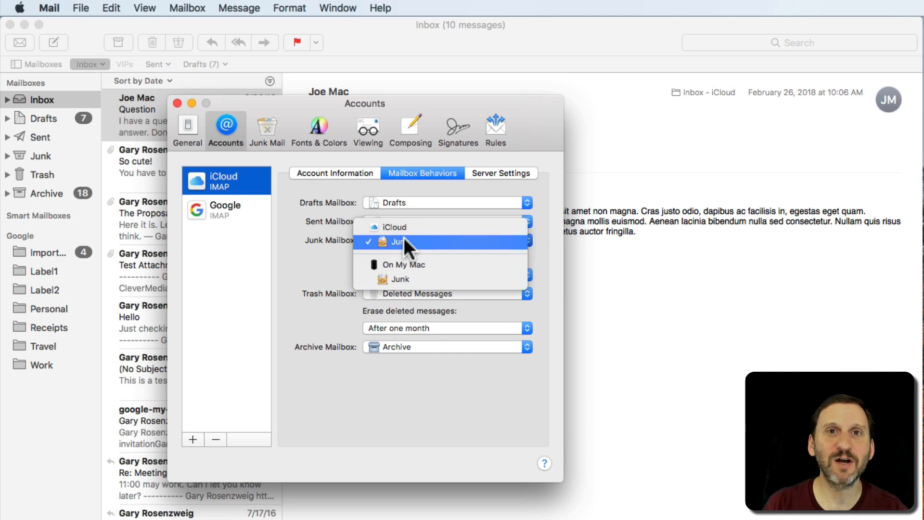
left_click(401, 241)
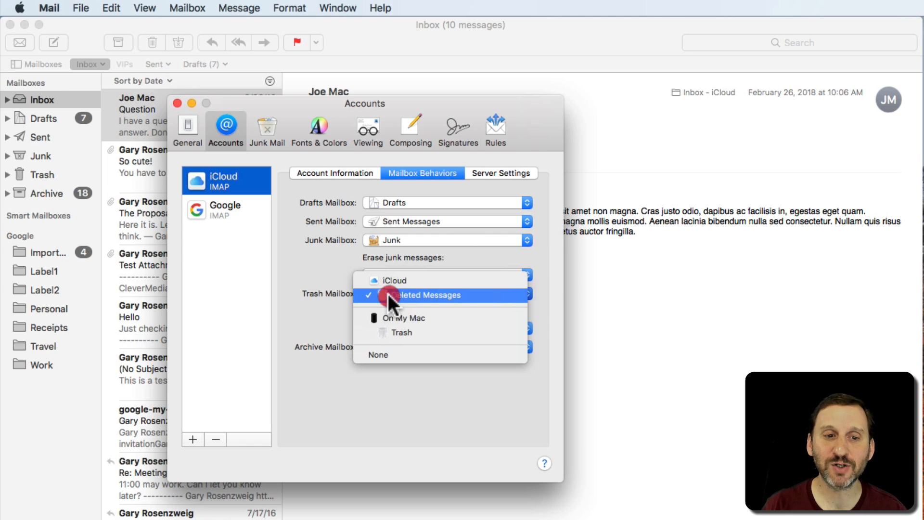
mouse_move(389, 336)
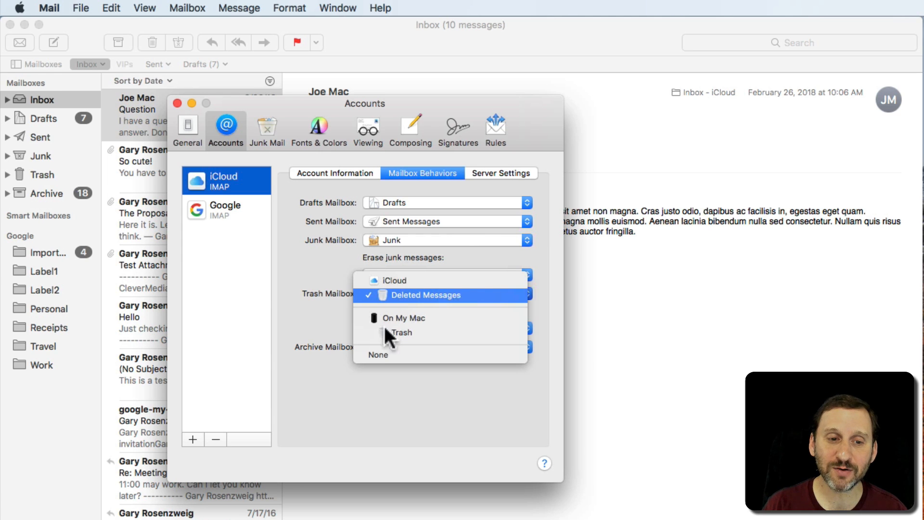
- Leave iCloud's trash mailbox unchanged and switch to the Google account's mailbox behaviors
left_click(226, 209)
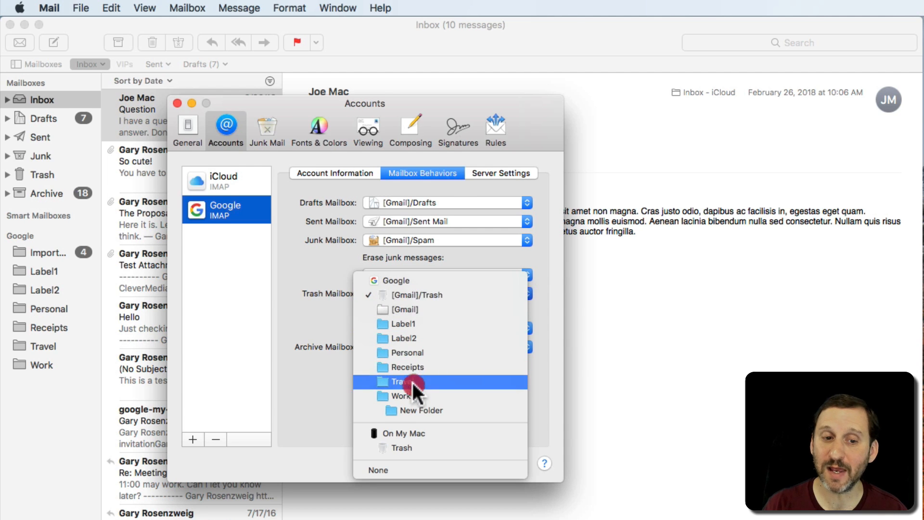
mouse_move(417, 339)
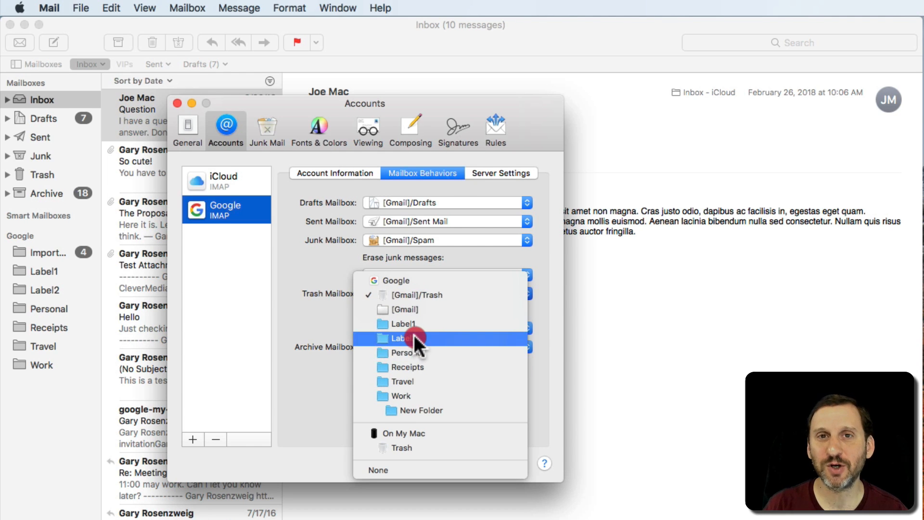
mouse_move(413, 295)
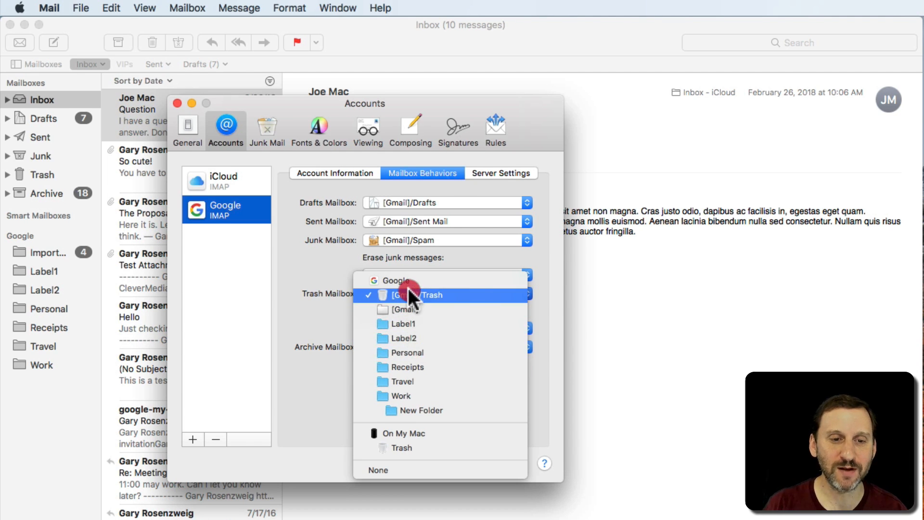
mouse_move(433, 301)
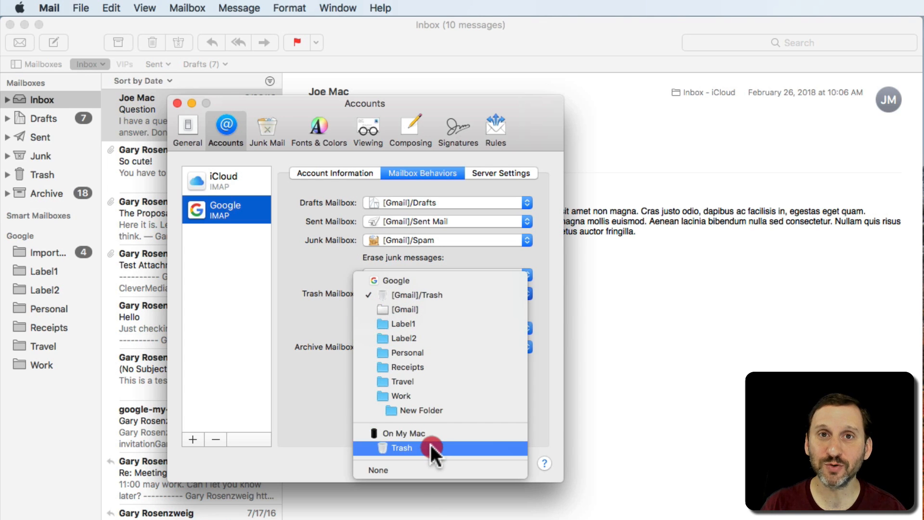
mouse_move(434, 294)
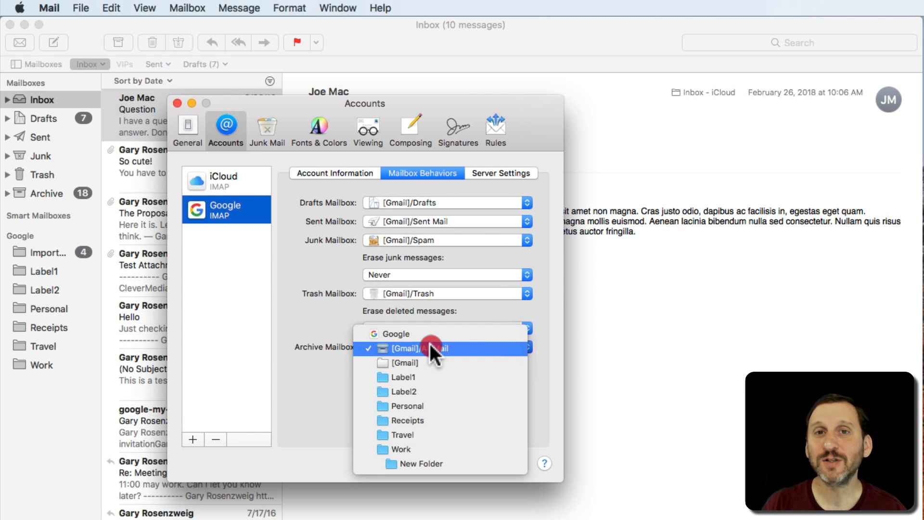
mouse_move(418, 352)
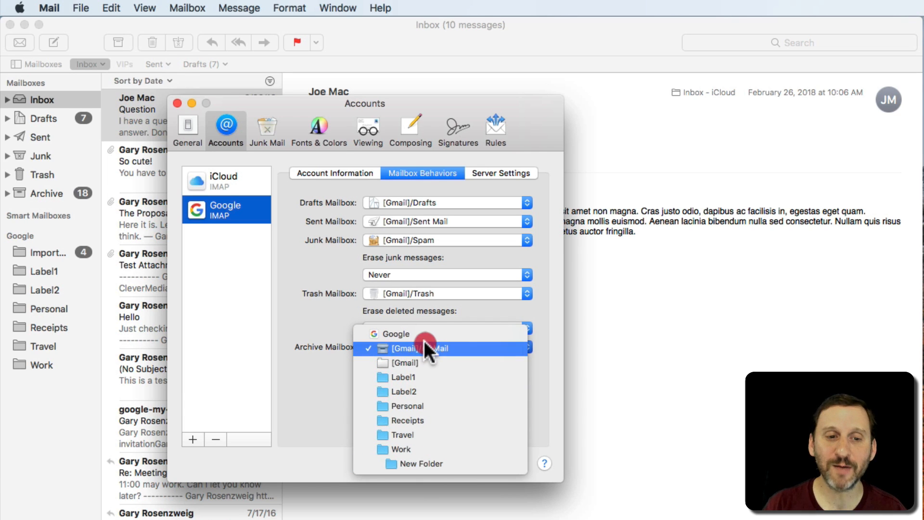
mouse_move(450, 351)
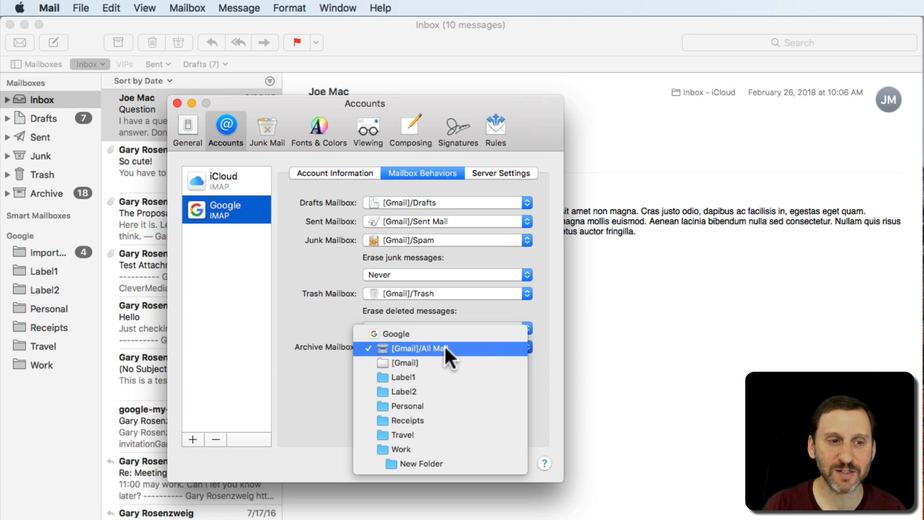
left_click(225, 180)
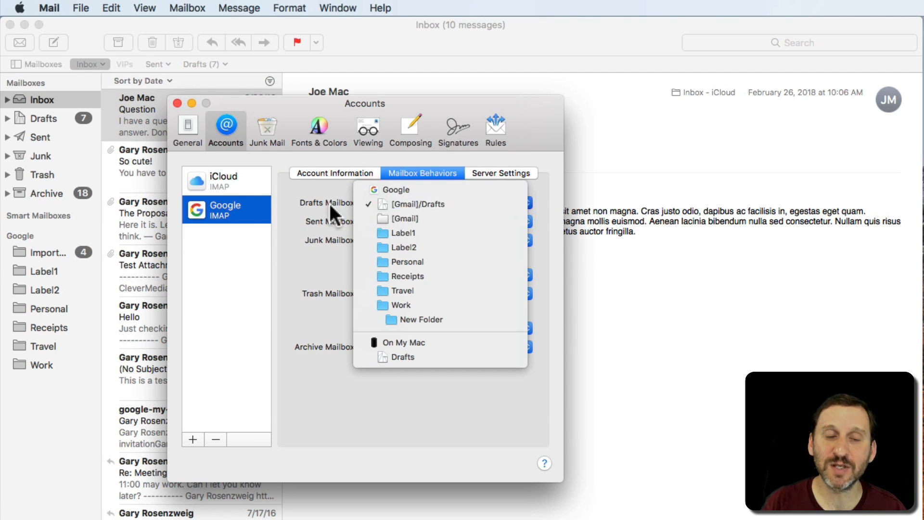
- Keep [Gmail]/Drafts and [Gmail]/Sent Mail for Google, and Drafts for iCloud, unchanged
left_click(419, 205)
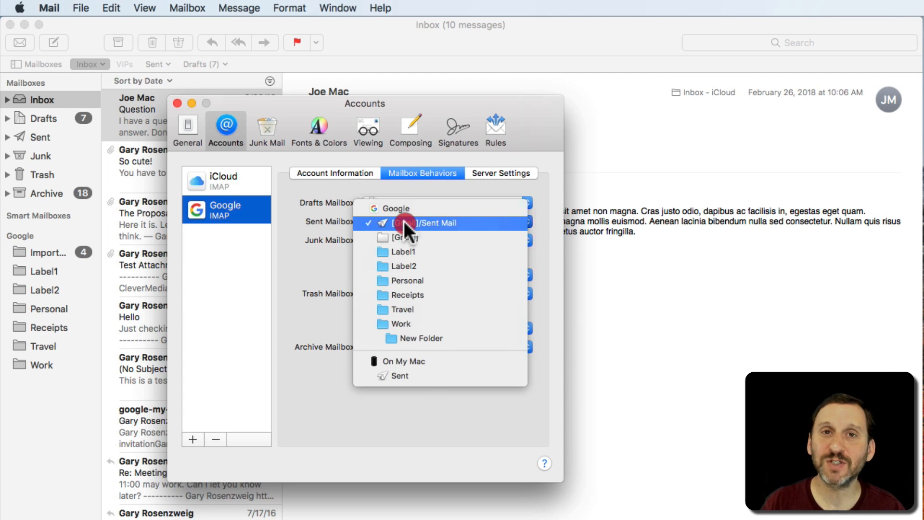
mouse_move(399, 376)
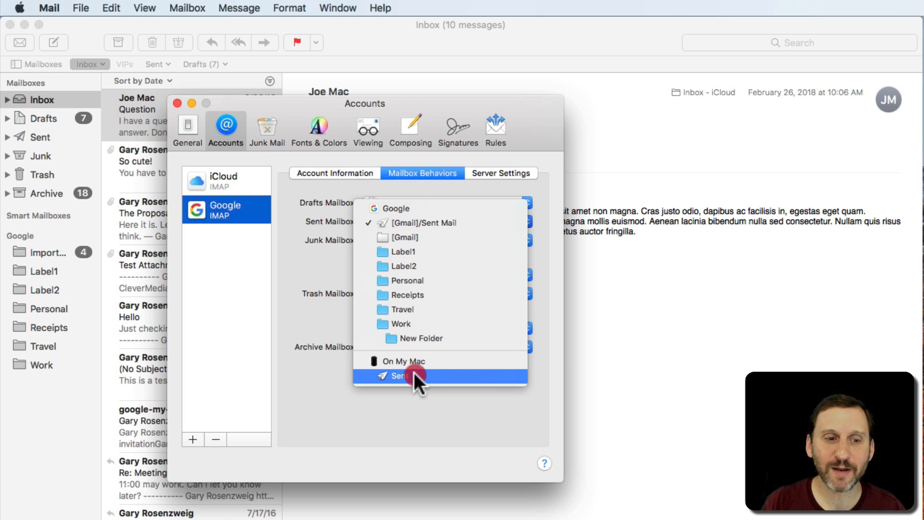
left_click(419, 376)
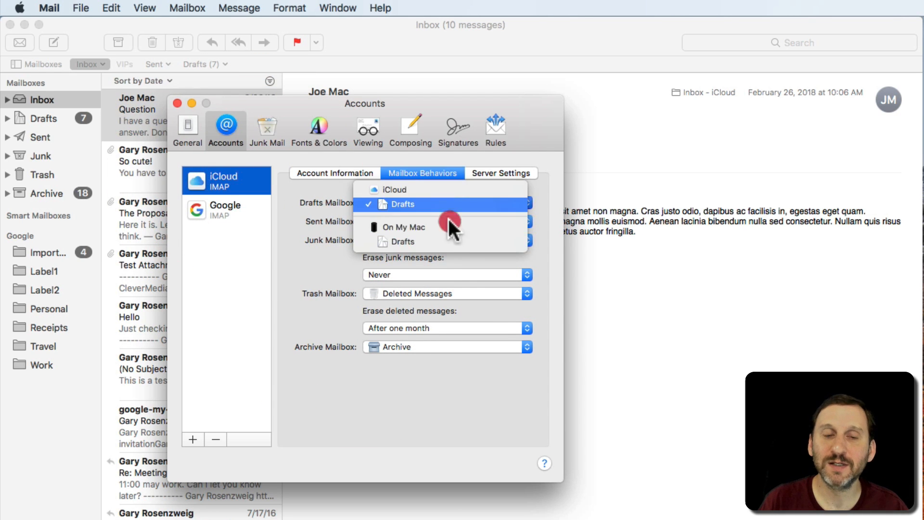
left_click(403, 204)
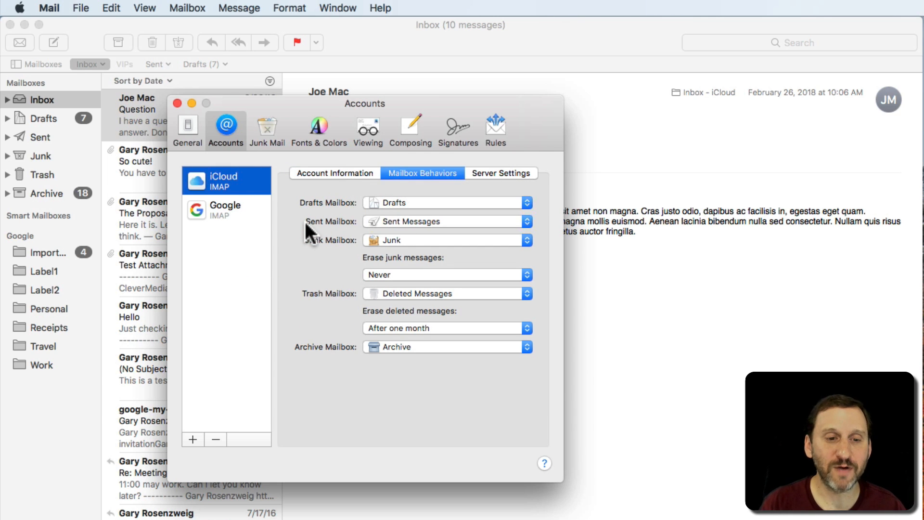
mouse_move(450, 227)
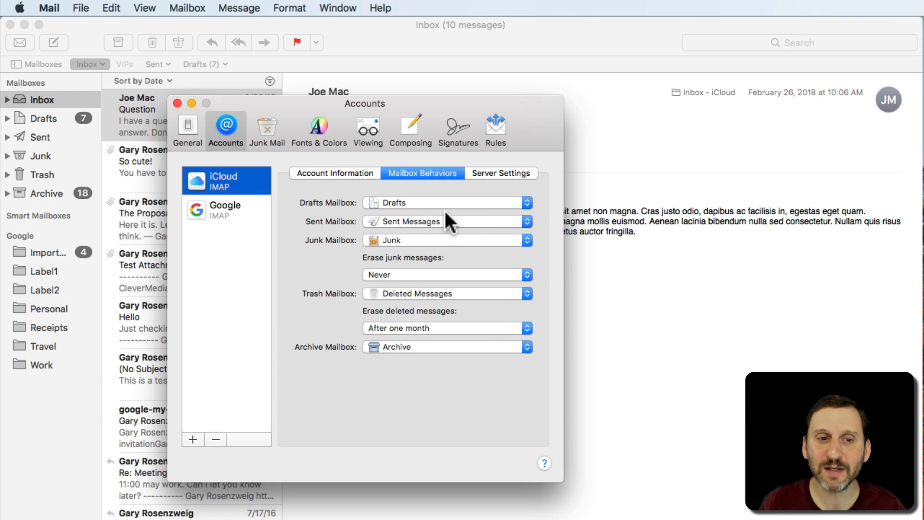
mouse_move(406, 208)
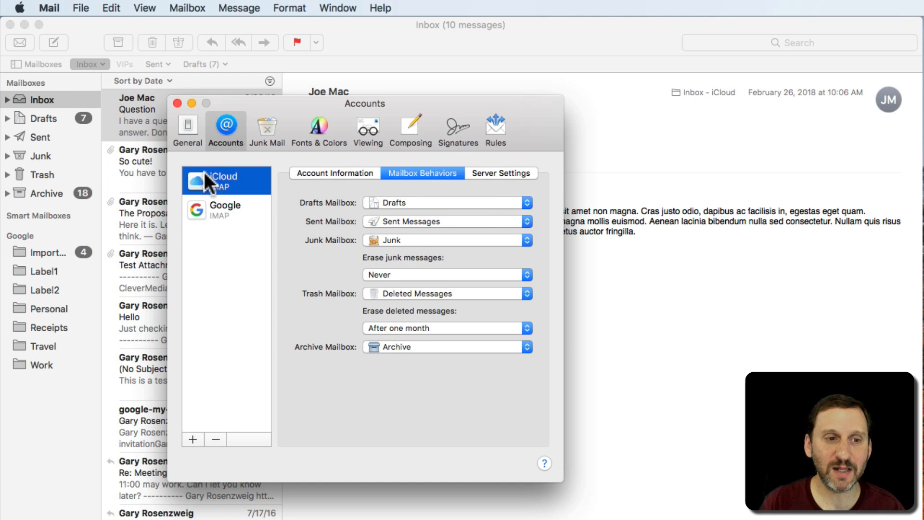
mouse_move(431, 291)
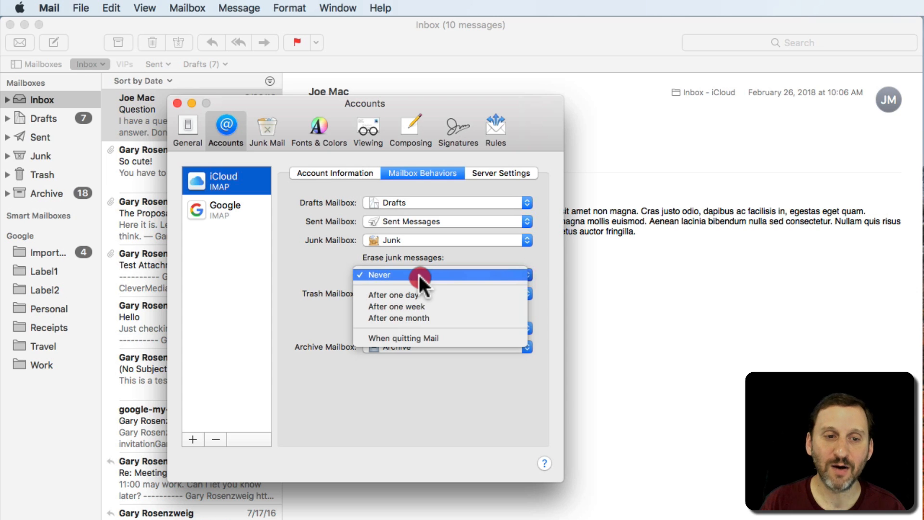
mouse_move(422, 269)
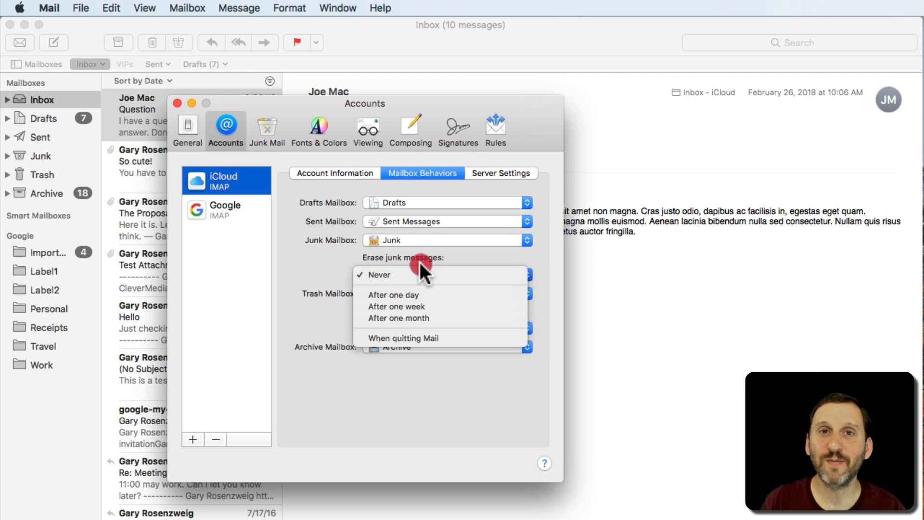
mouse_move(424, 306)
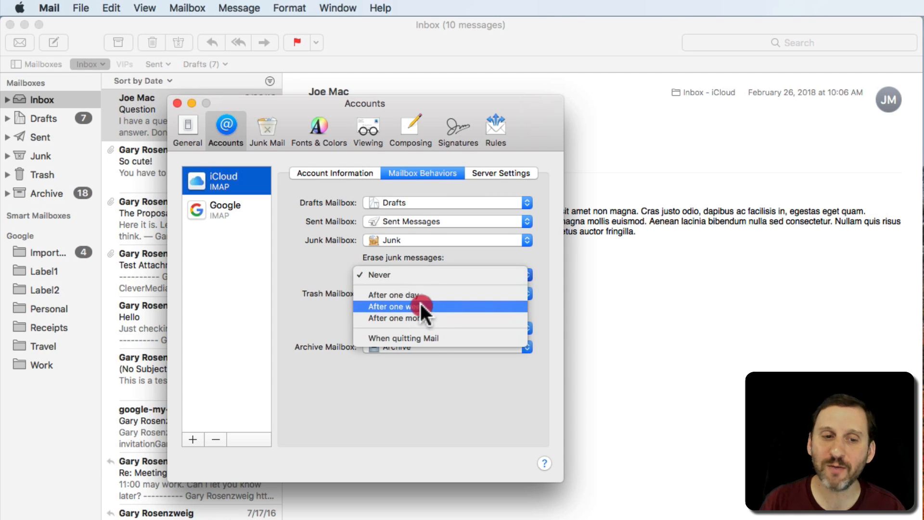
mouse_move(415, 337)
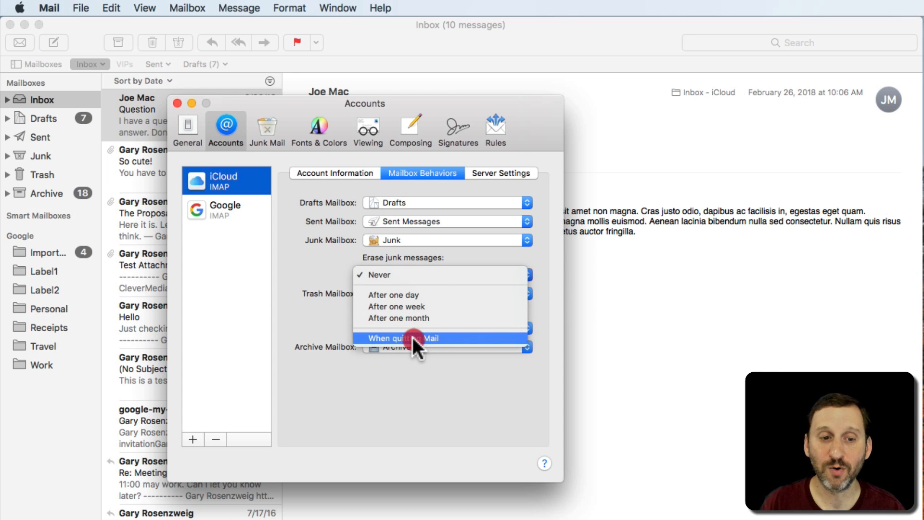
mouse_move(380, 276)
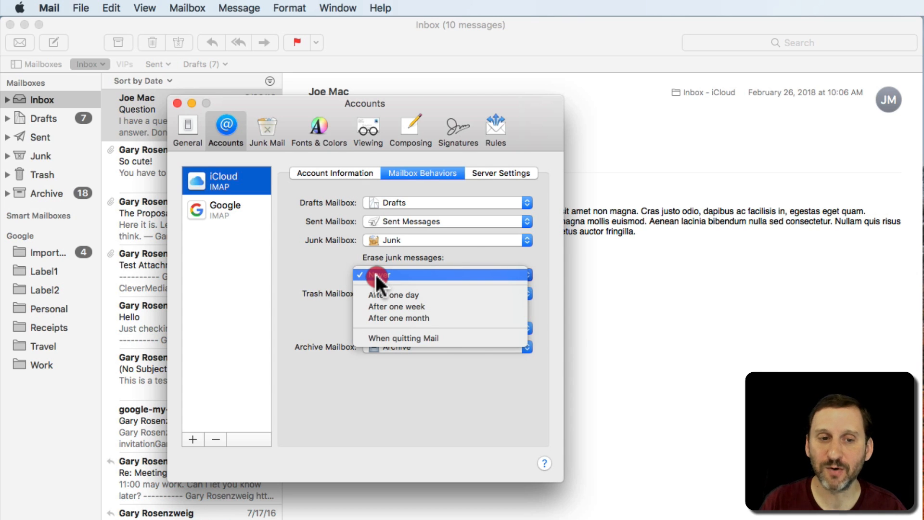
mouse_move(412, 295)
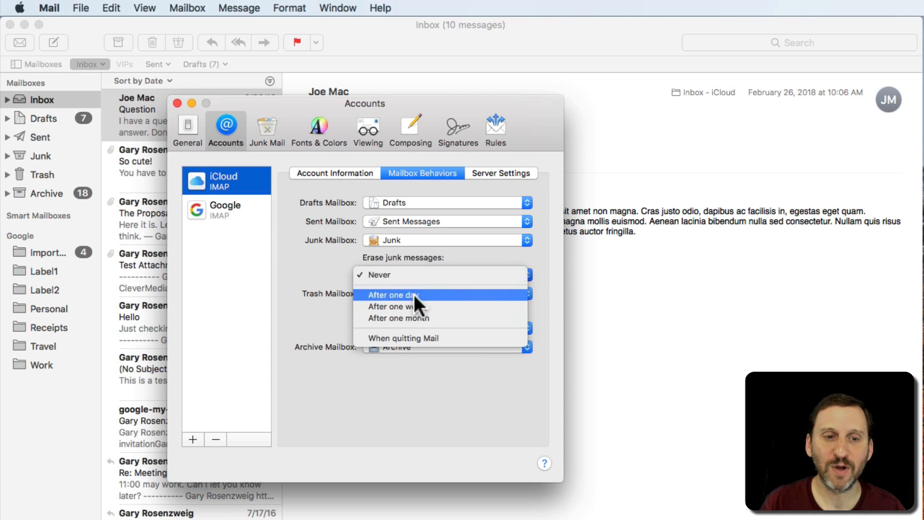
left_click(225, 208)
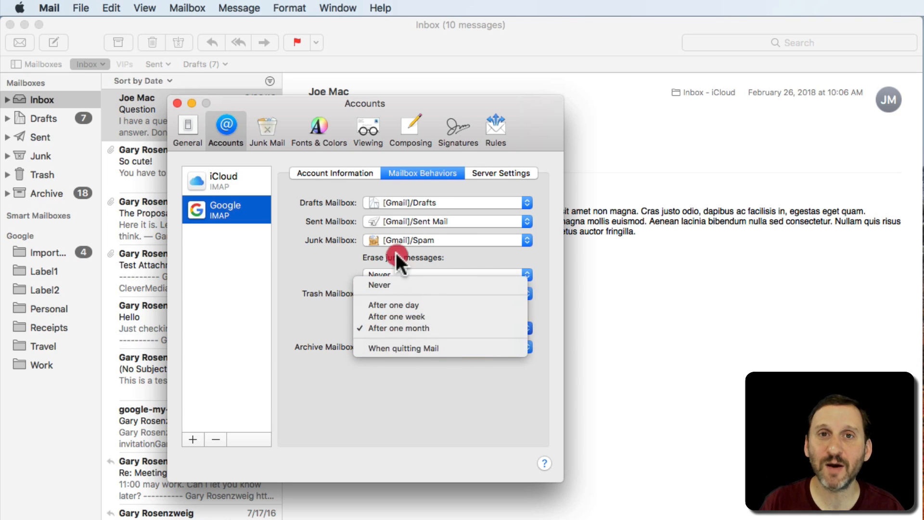
mouse_move(405, 306)
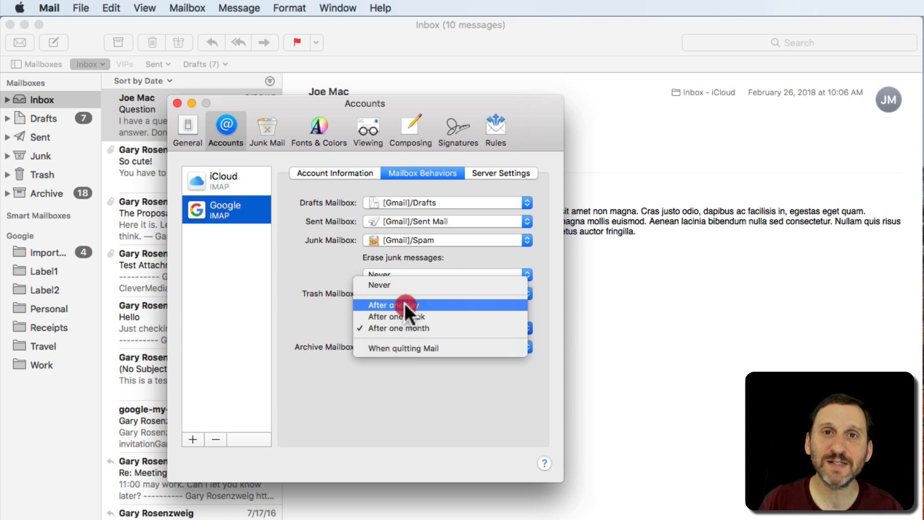
mouse_move(410, 329)
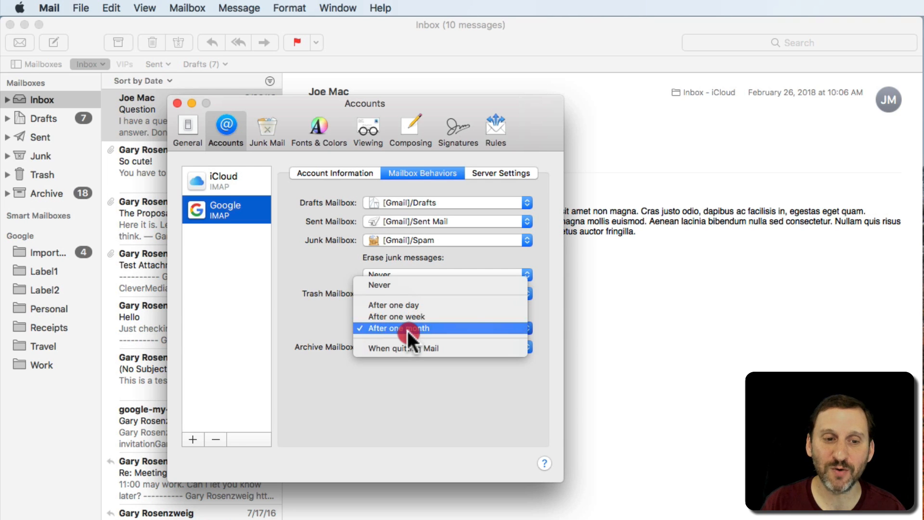
mouse_move(389, 301)
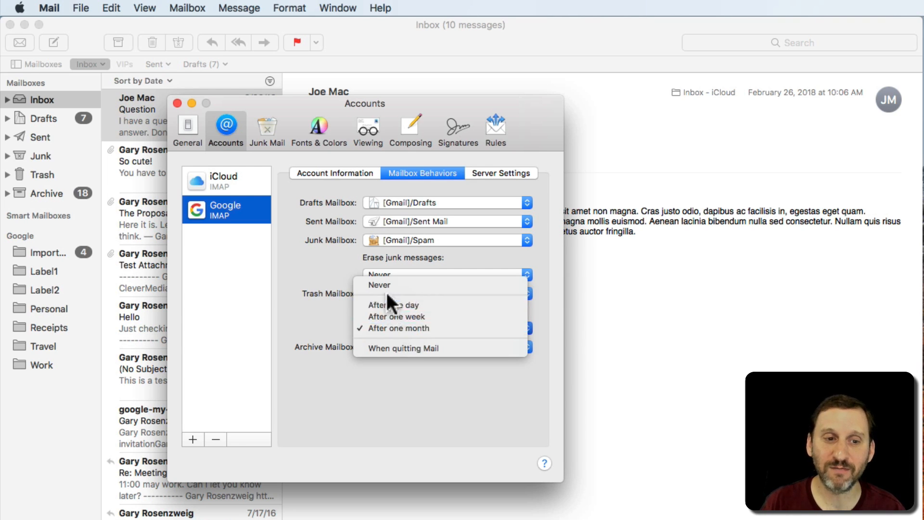
- Keep Google's deleted messages erased after one month
left_click(379, 285)
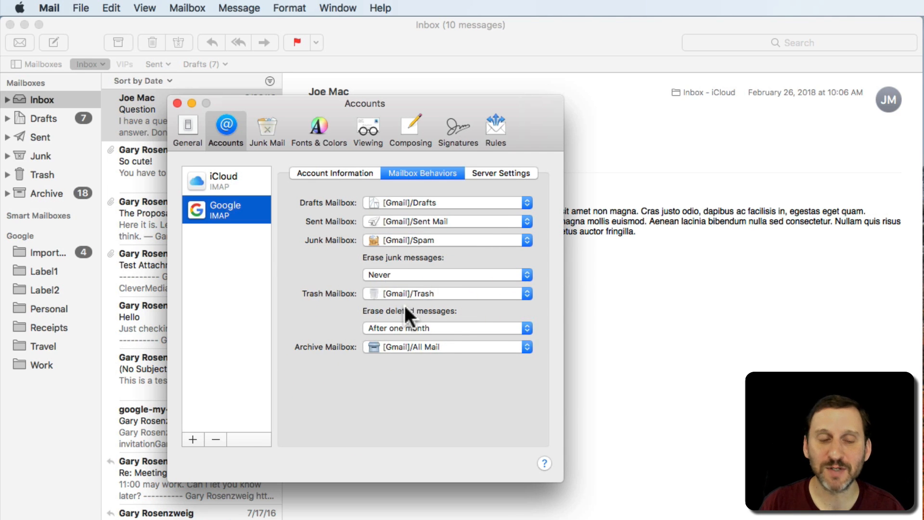
mouse_move(400, 301)
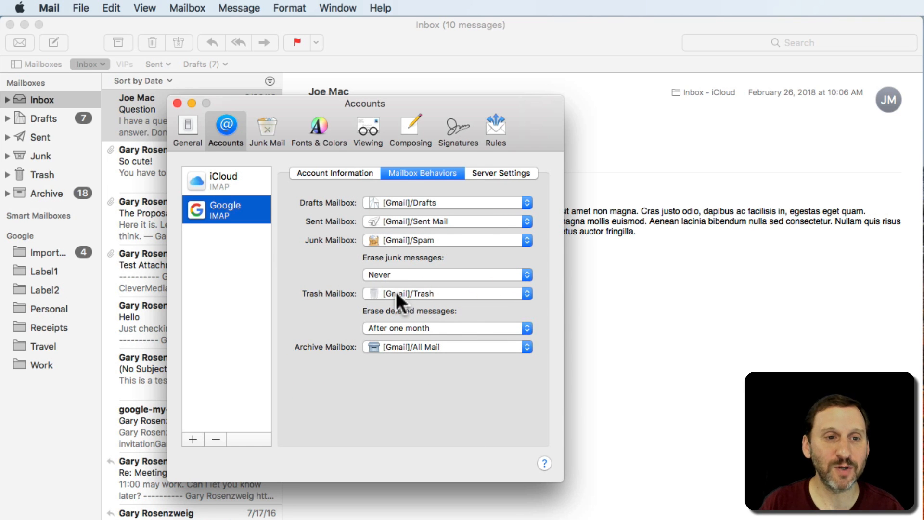
mouse_move(229, 125)
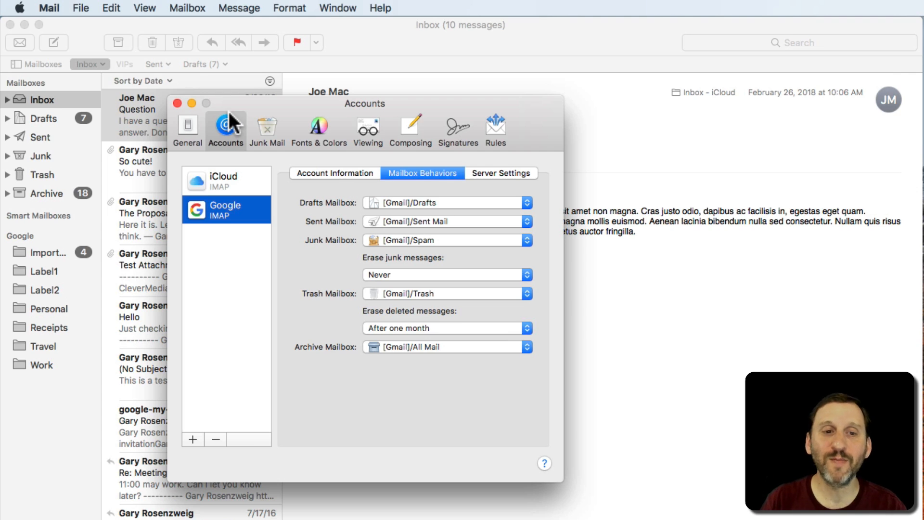